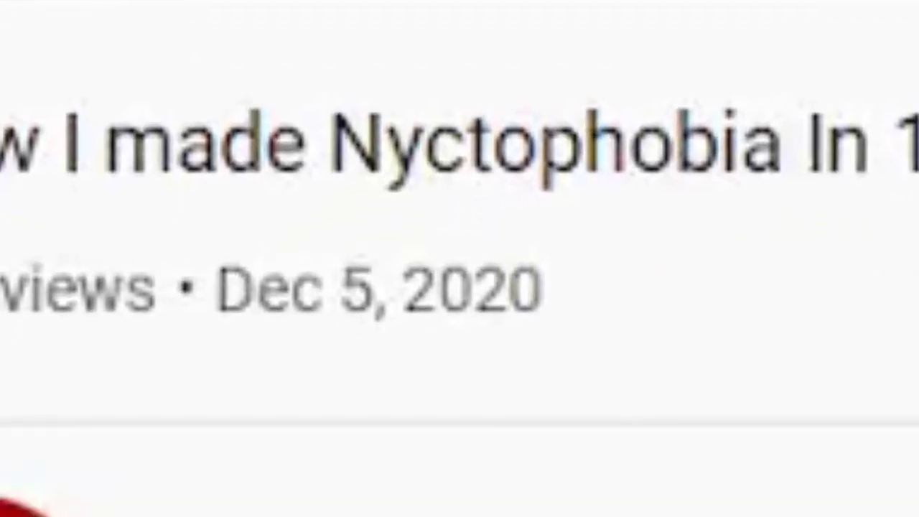
# Scroll down the YouTube Community tab to the 500-subscriber game-type poll, where Bullet Hell leads.
pyautogui.scroll(-3)
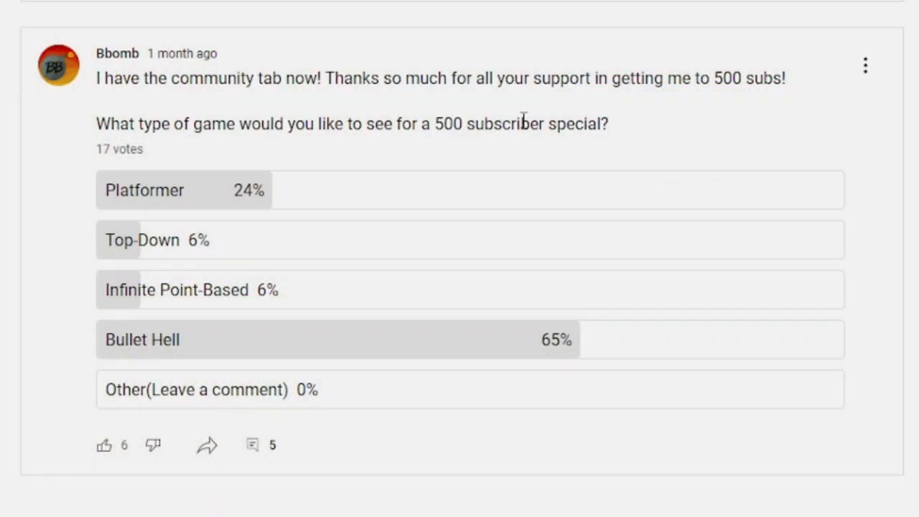
pyautogui.scroll(-3)
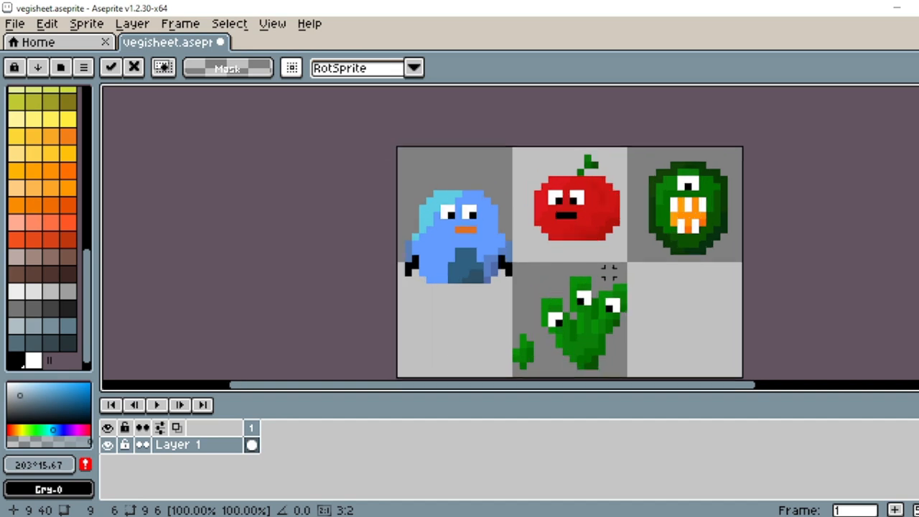
pyautogui.moveTo(492, 222)
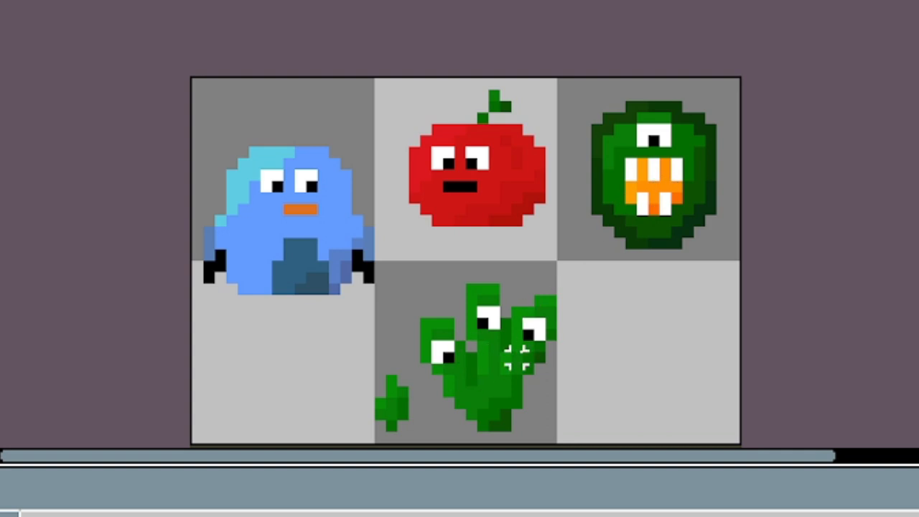
pyautogui.moveTo(412, 208)
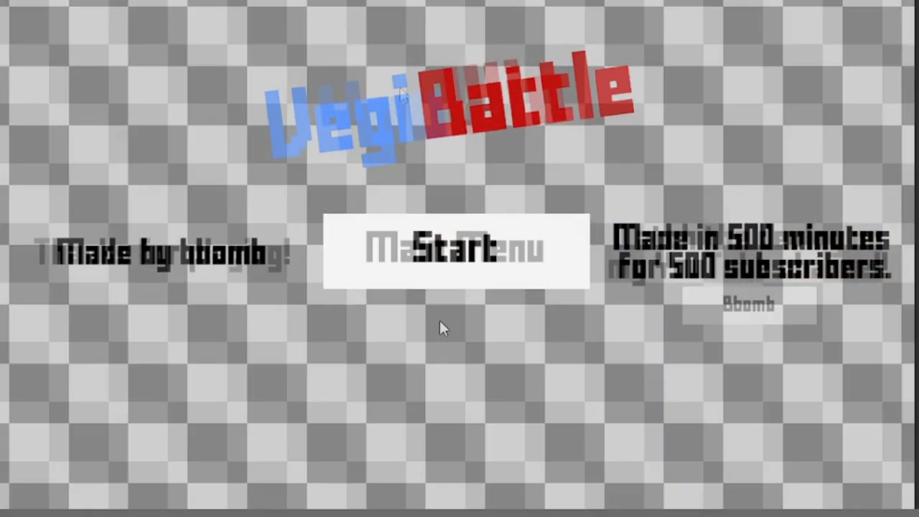
# Start Play mode to test the VegiBattle main menu with its title, Start button and credits.
pyautogui.click(458, 251)
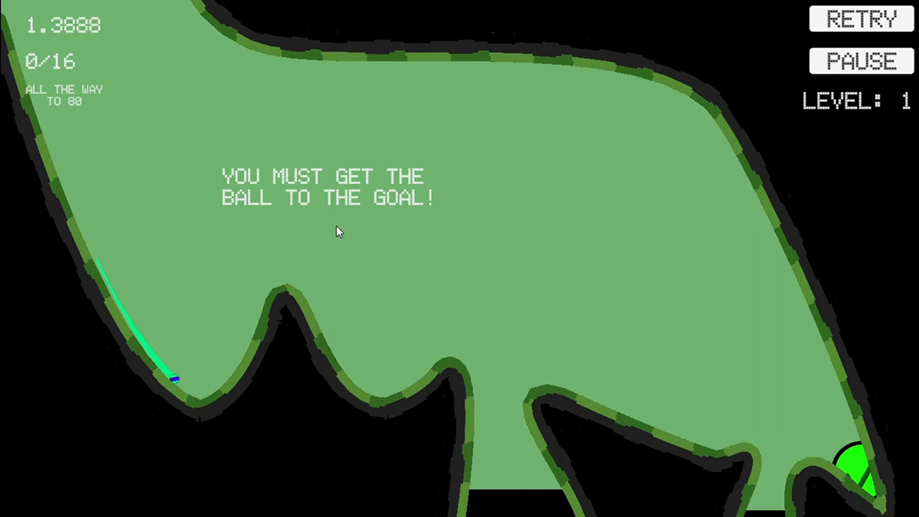